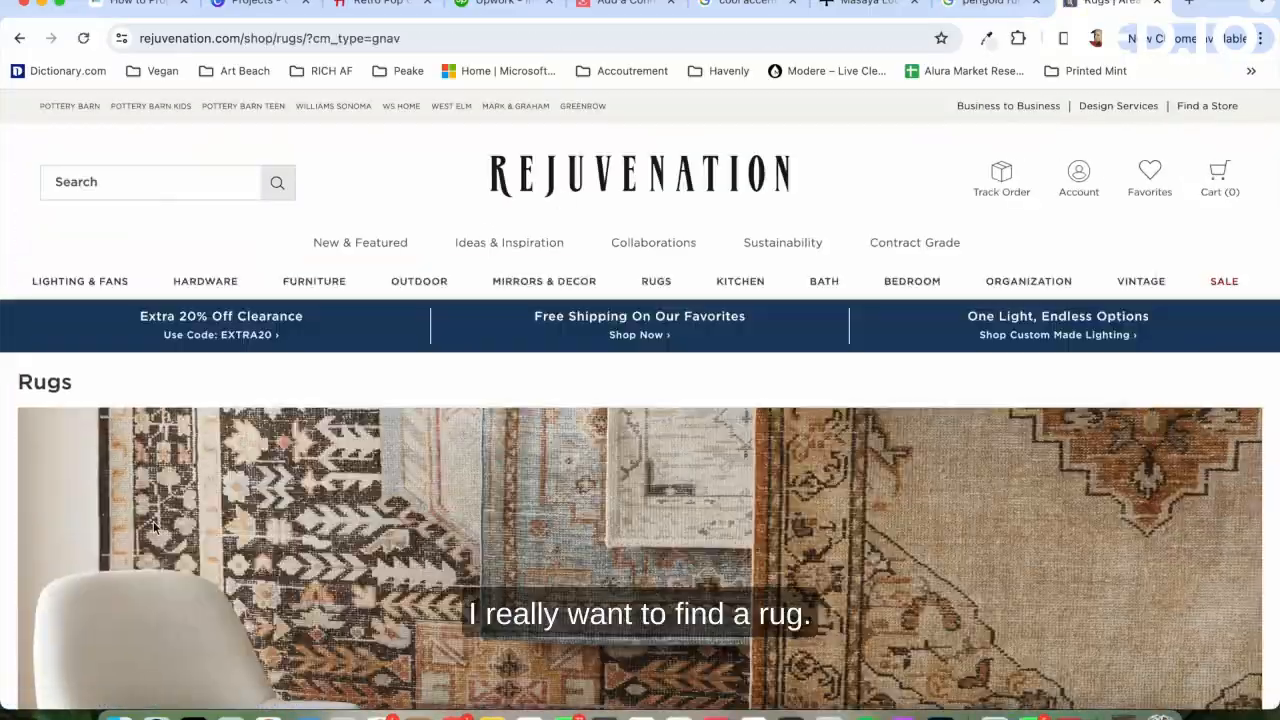
Browse Rejuvenation's Accent Rugs category from the Rugs by Category sidebar
scroll(down, 3)
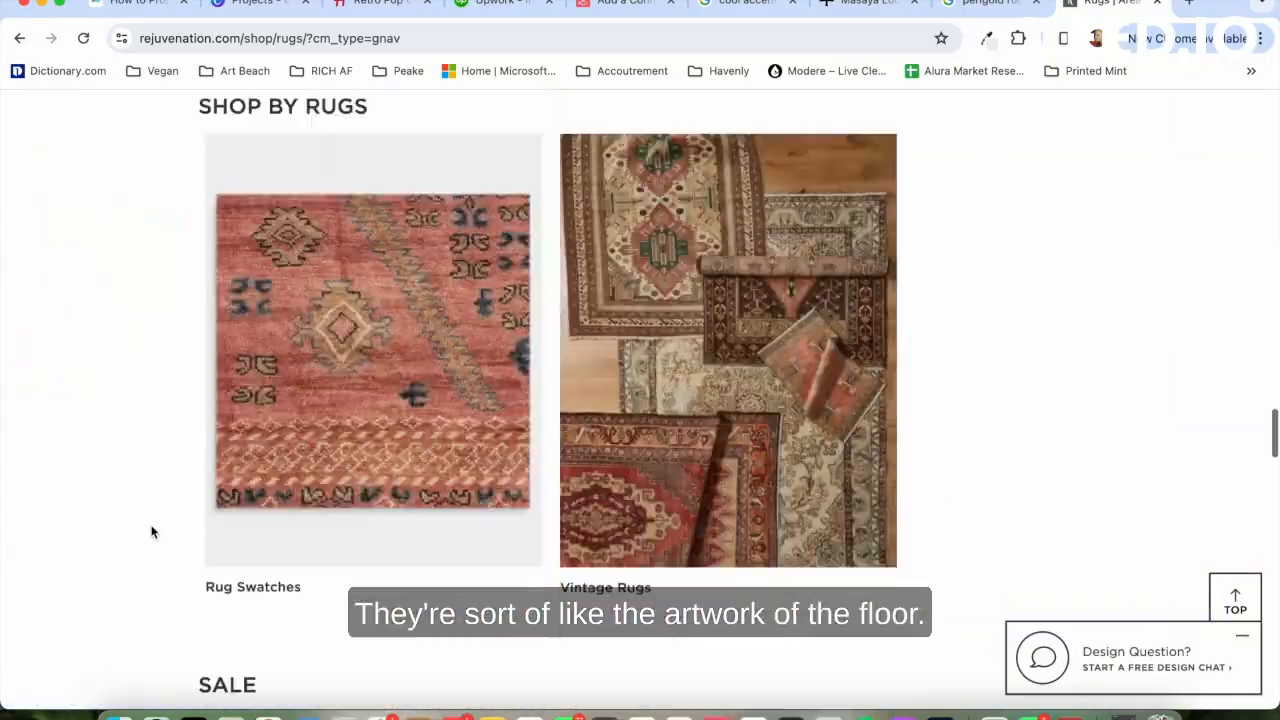
scroll(down, 3)
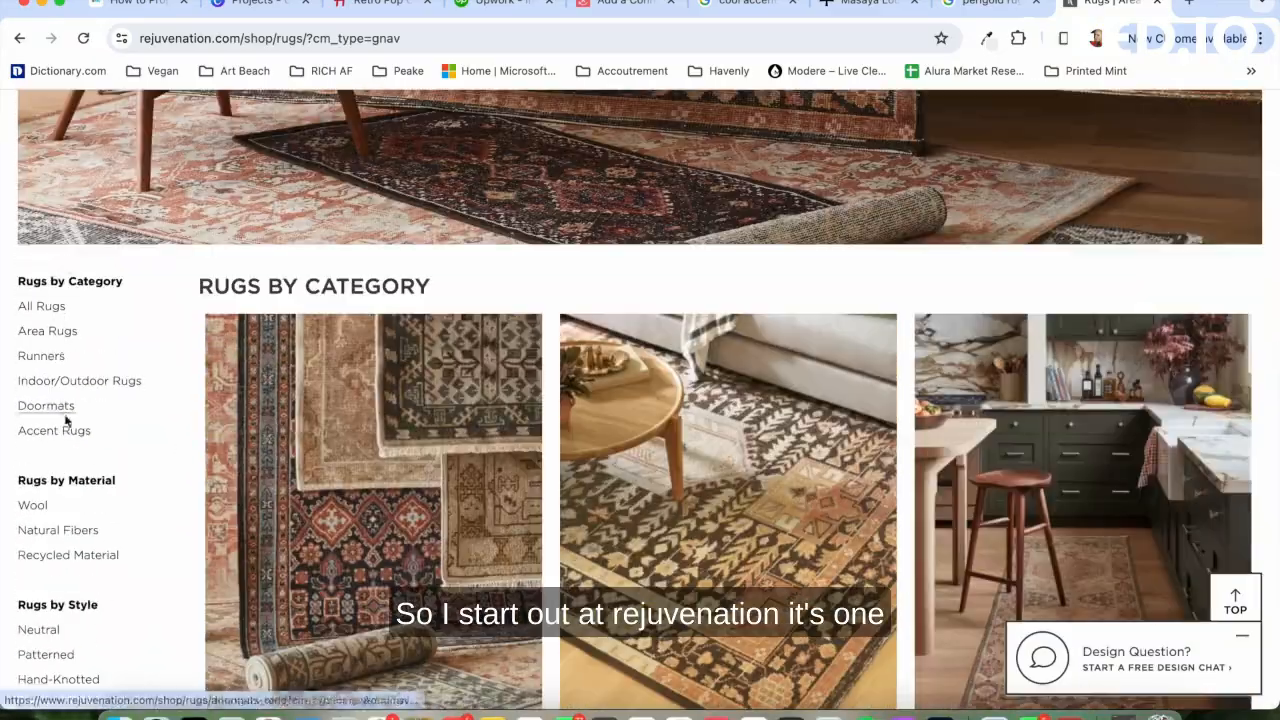
click(54, 430)
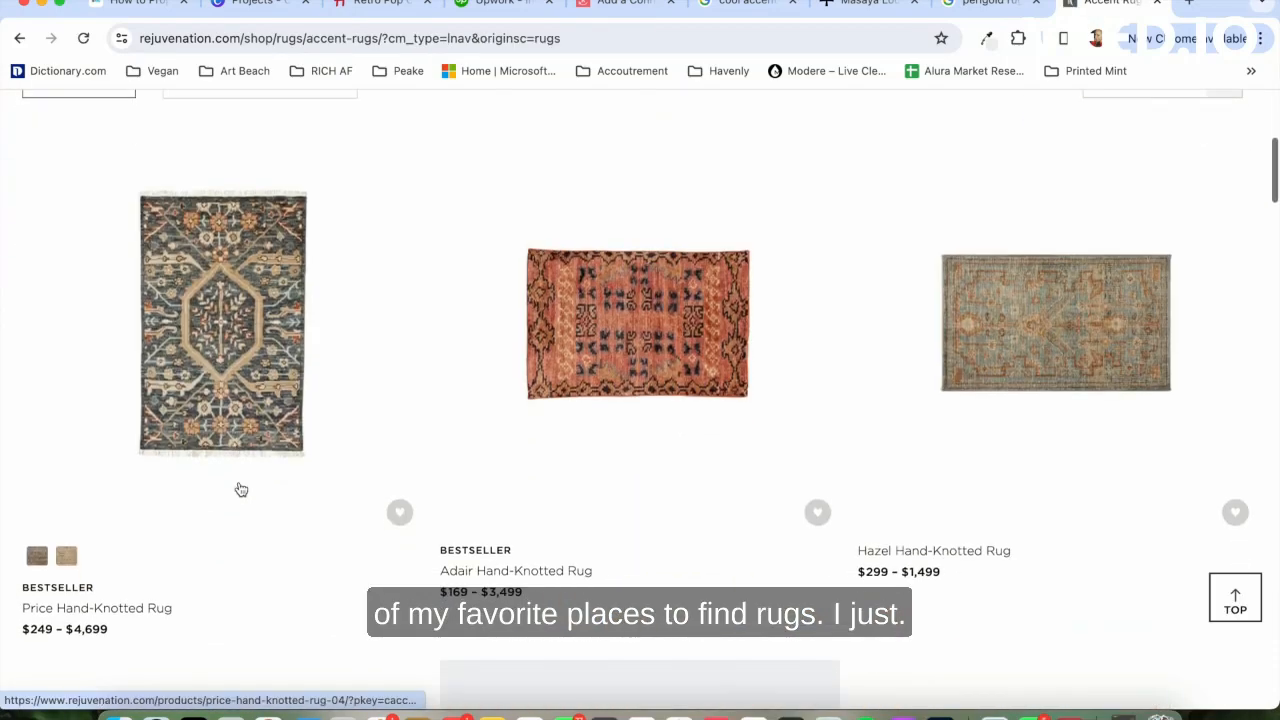
scroll(down, 3)
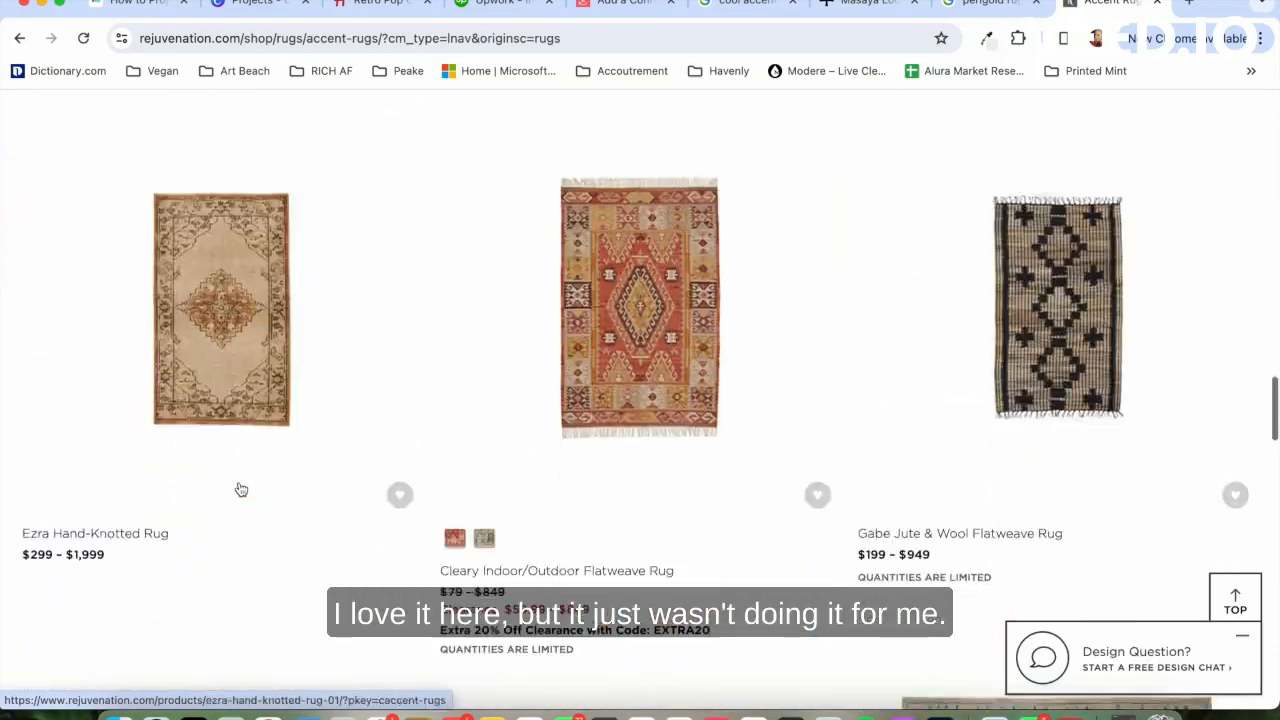
scroll(down, 3)
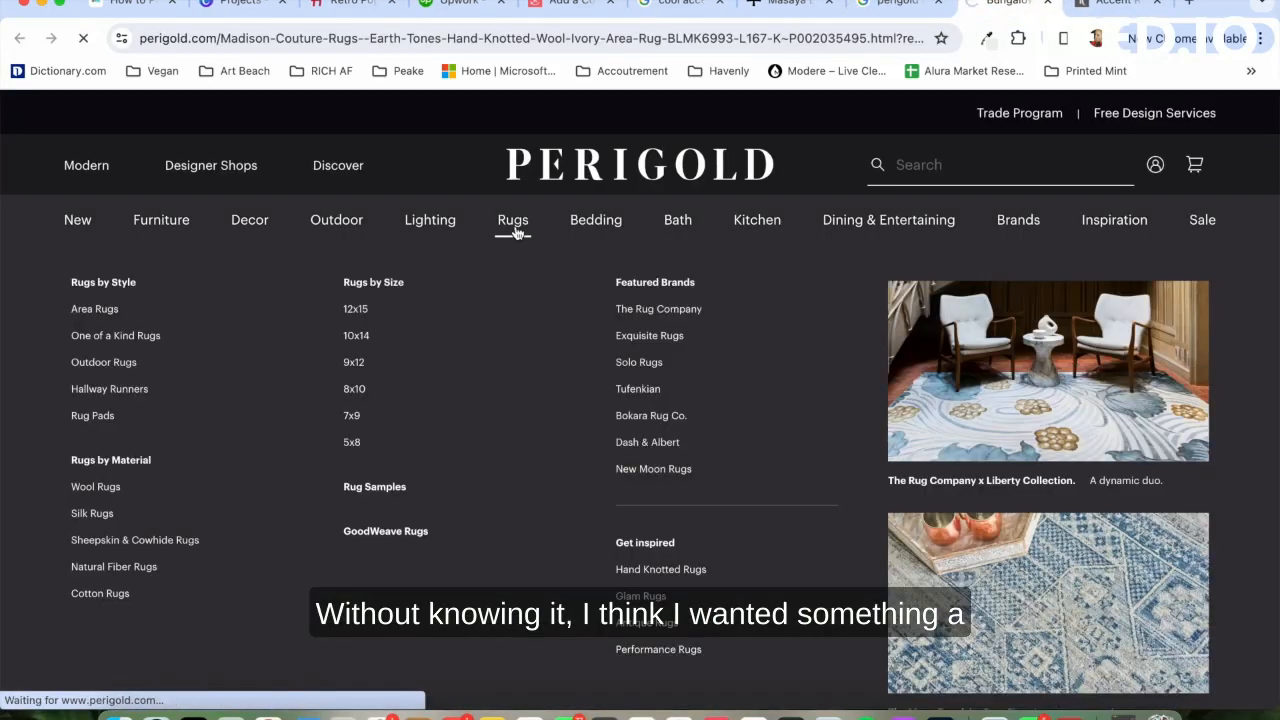
Browse Perigold's Rugs category and search it for 'black rug'
click(512, 220)
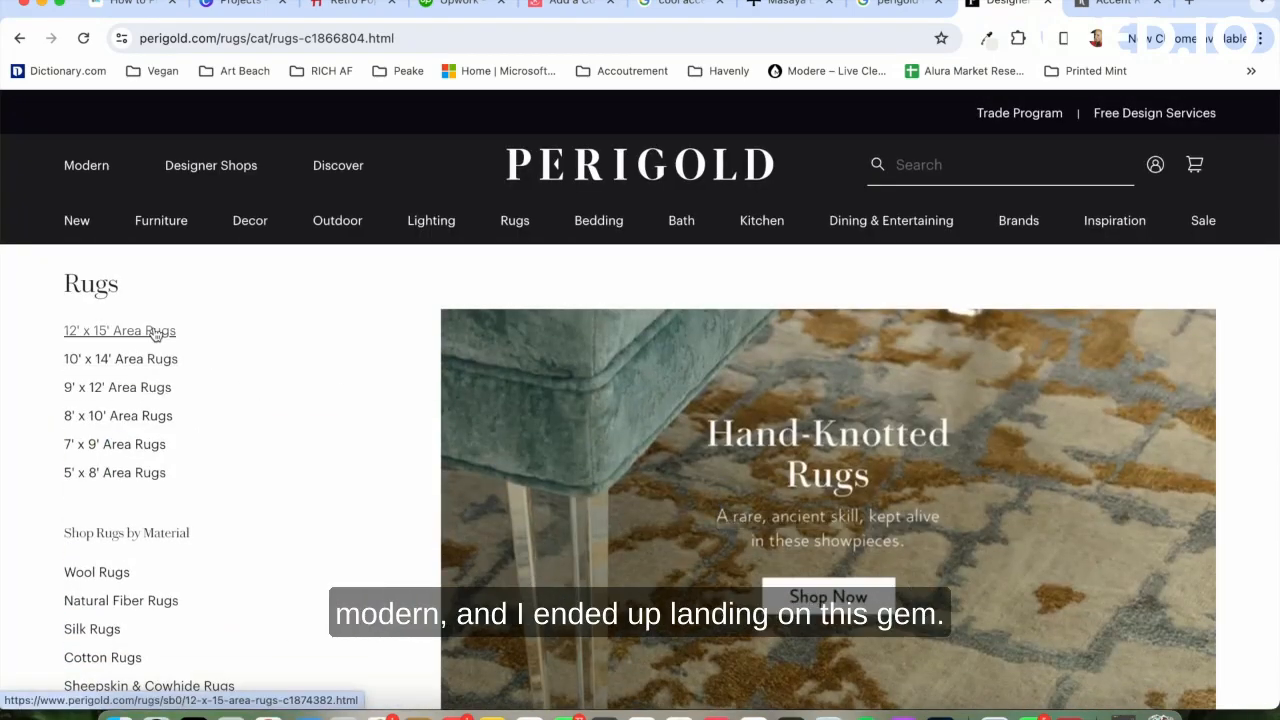
text(black rug)
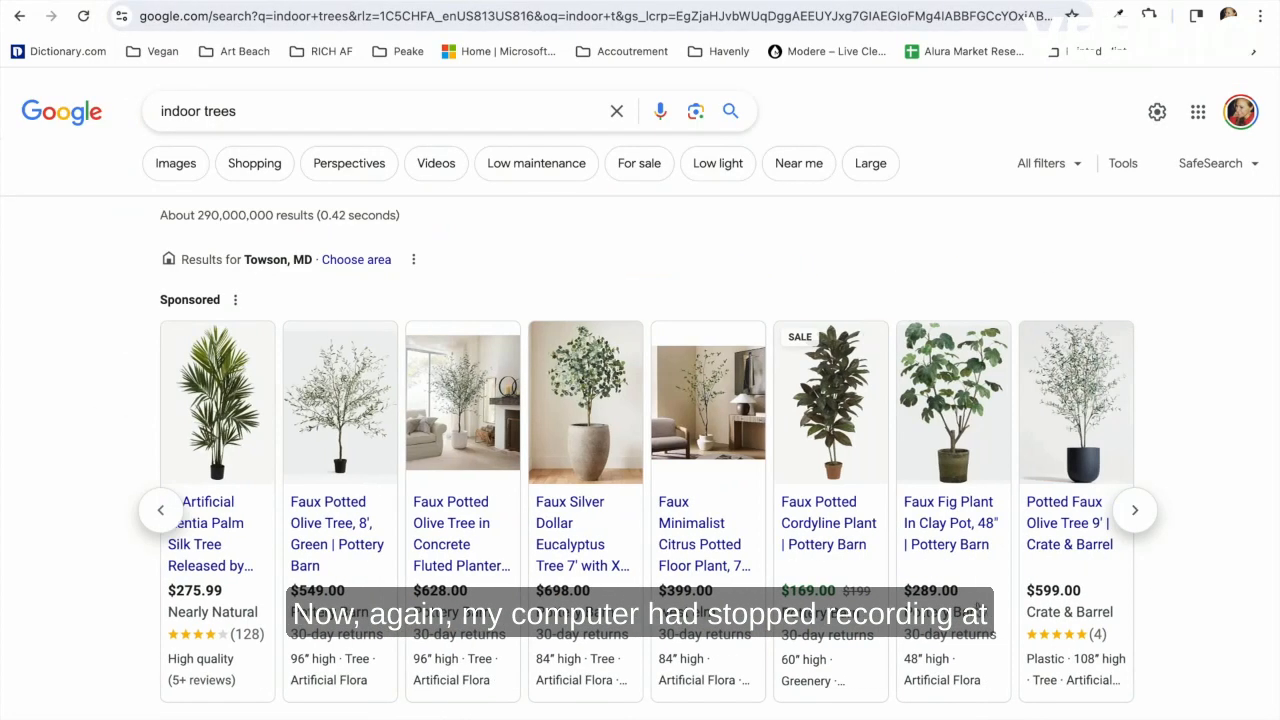
click(828, 524)
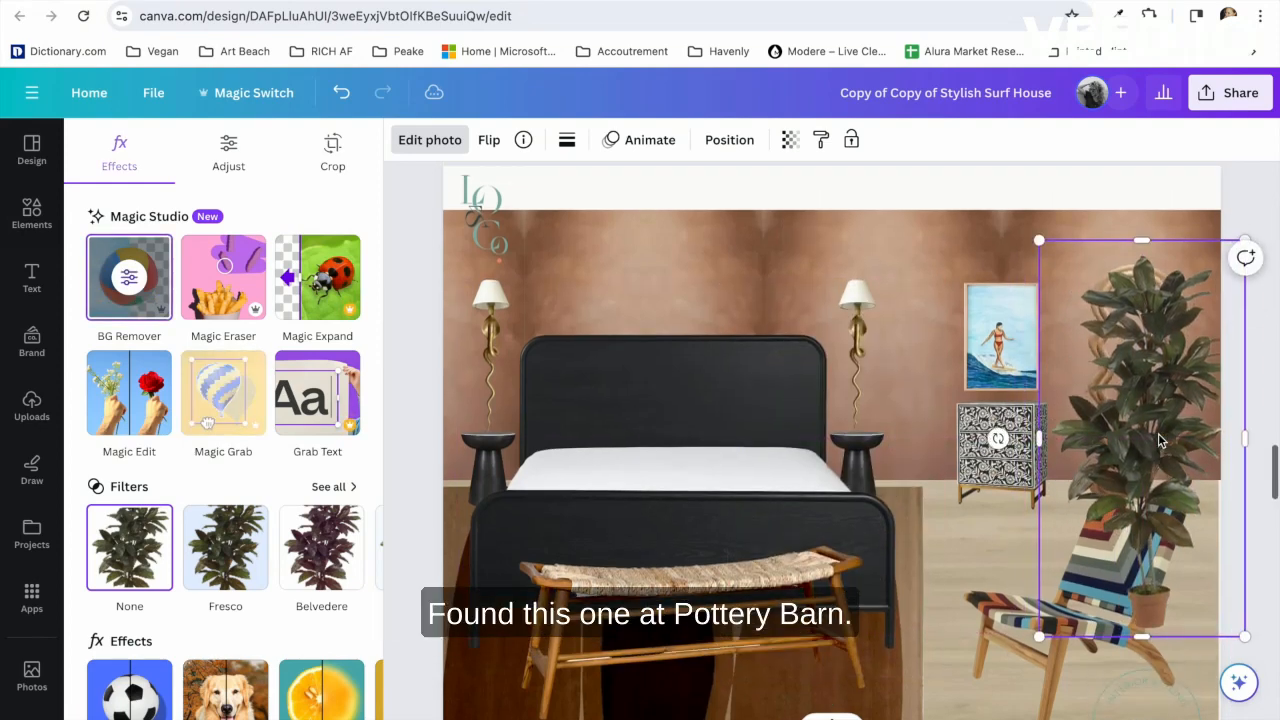
Switch from the Canva board to the Google search results for cool bedding
click(32, 404)
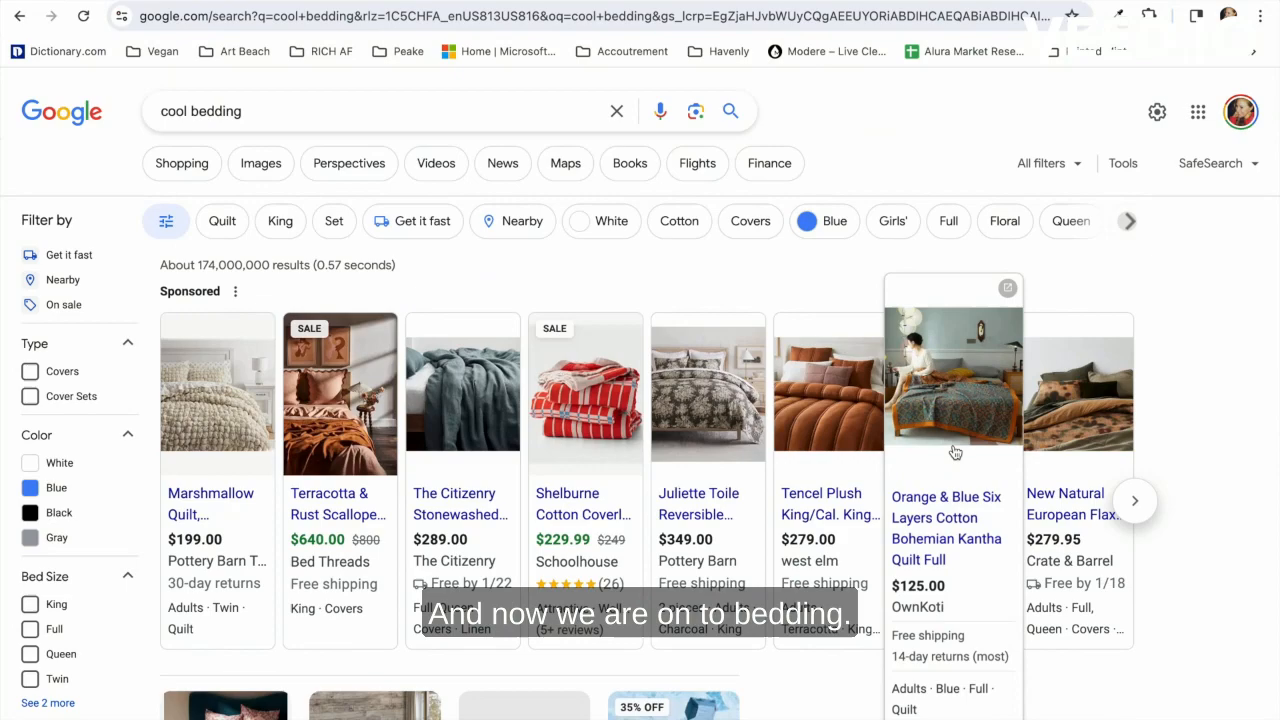
View the OwnKoti Orange & Blue patterned cotton quilt product page
click(952, 390)
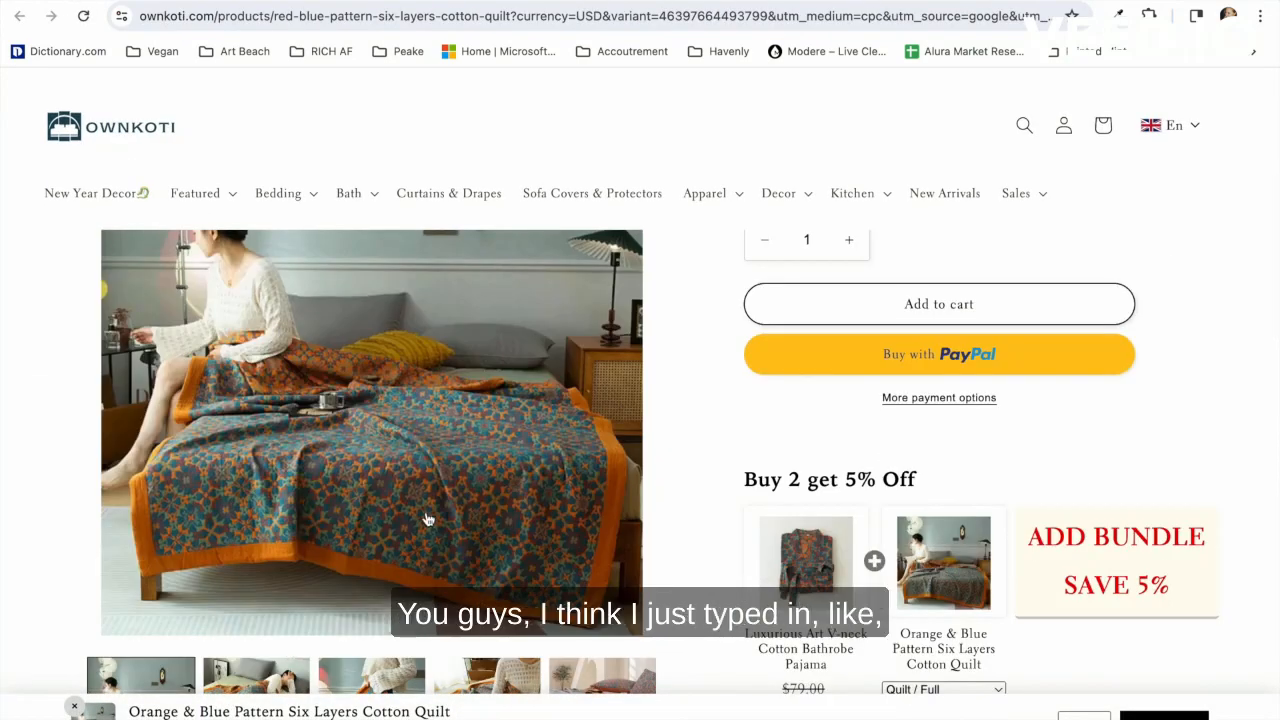
scroll(down, 3)
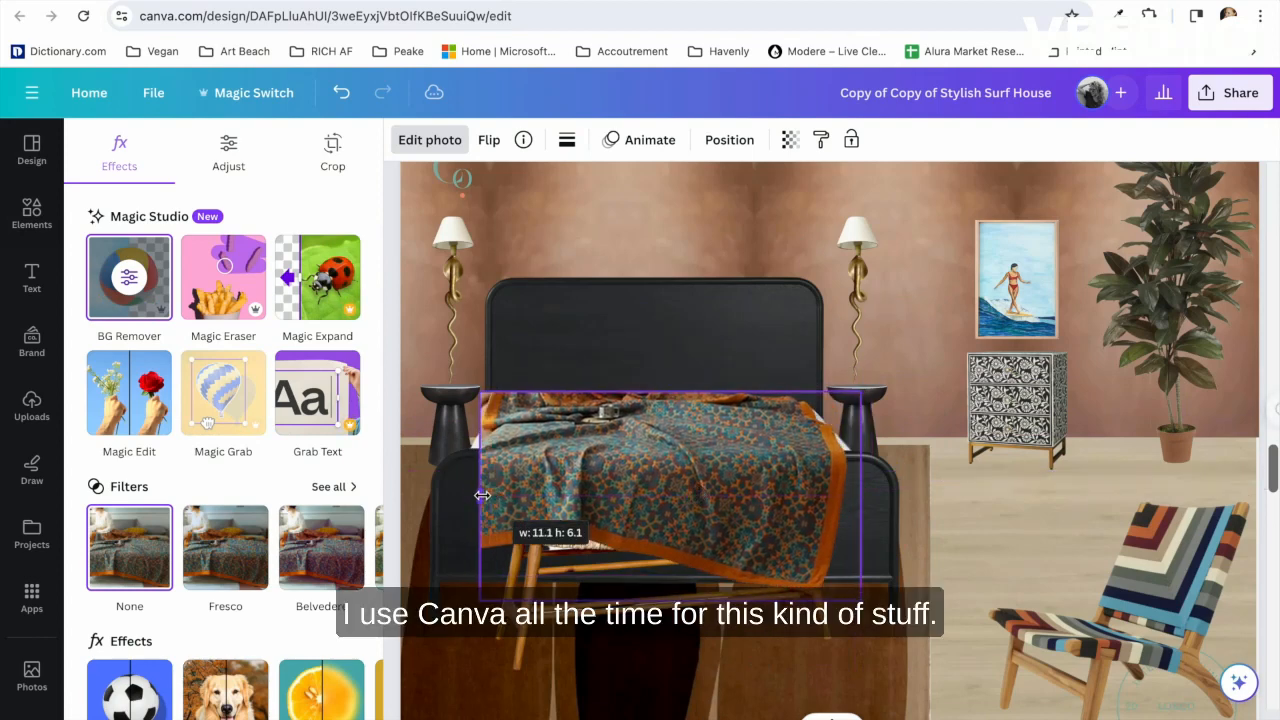
Stretch the patterned quilt over the black bed and set the blue pillow against the headboard
drag(676, 590, 676, 450)
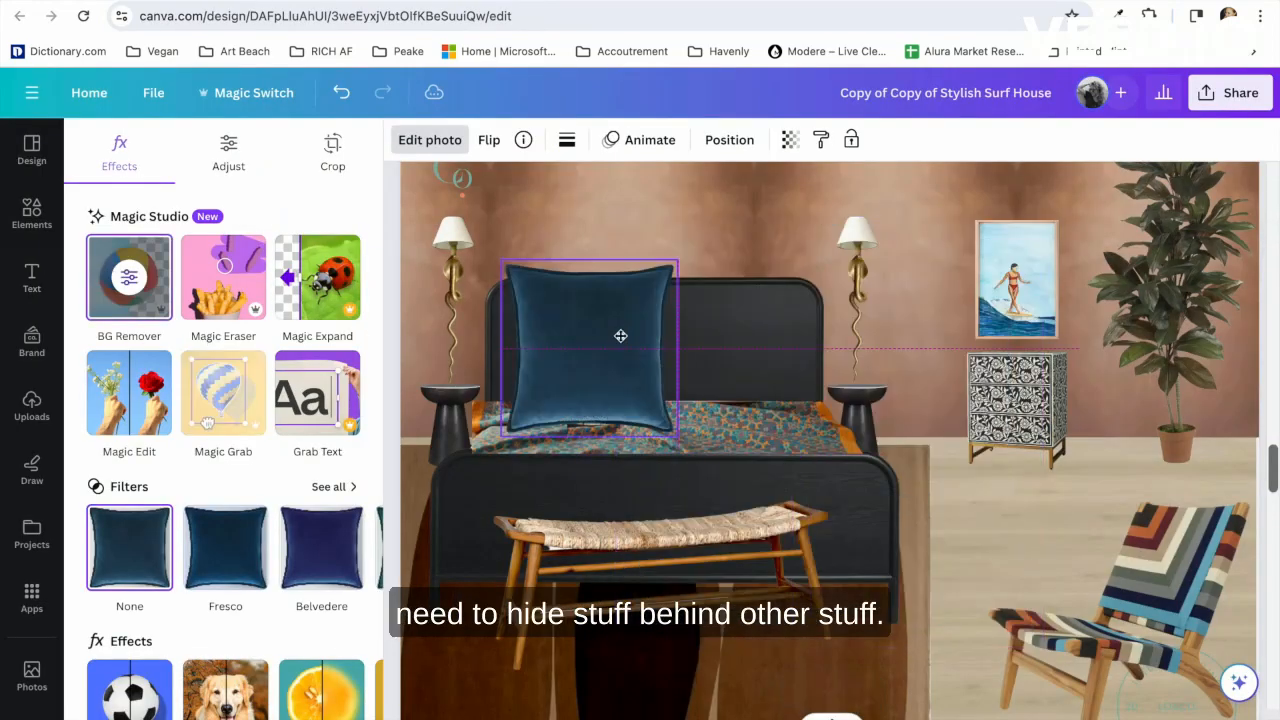
drag(620, 336, 710, 350)
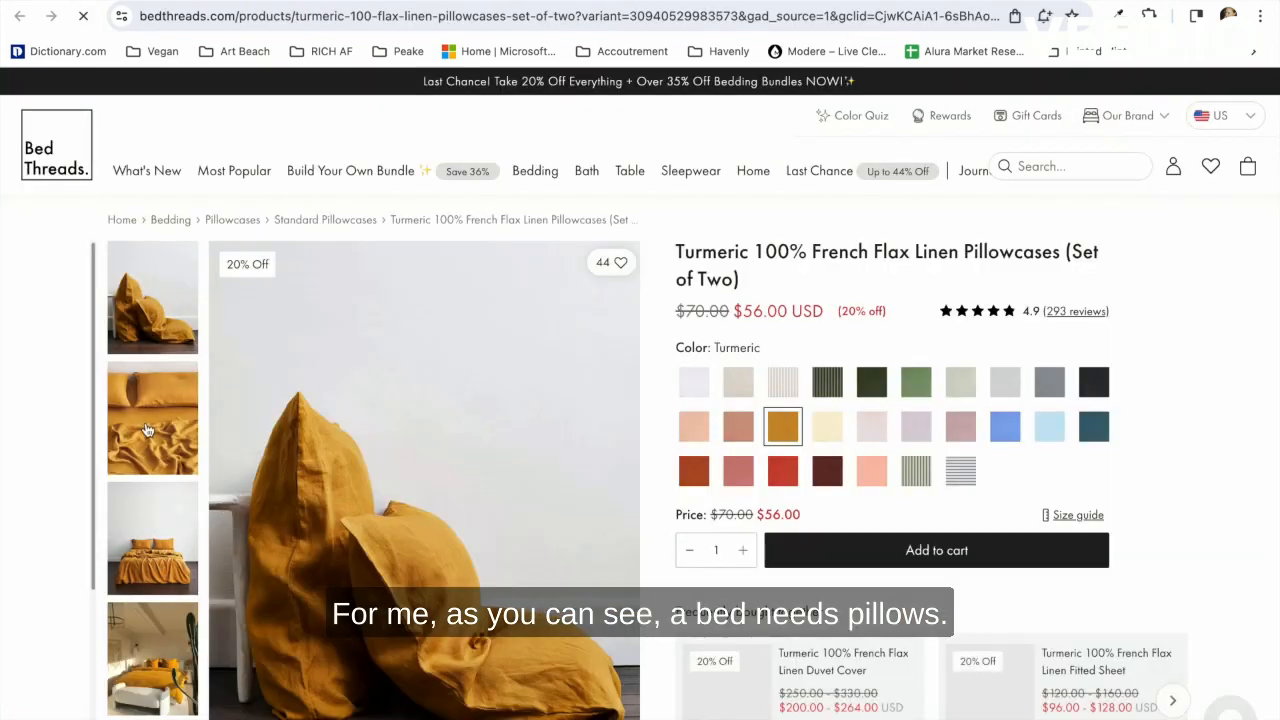
scroll(down, 3)
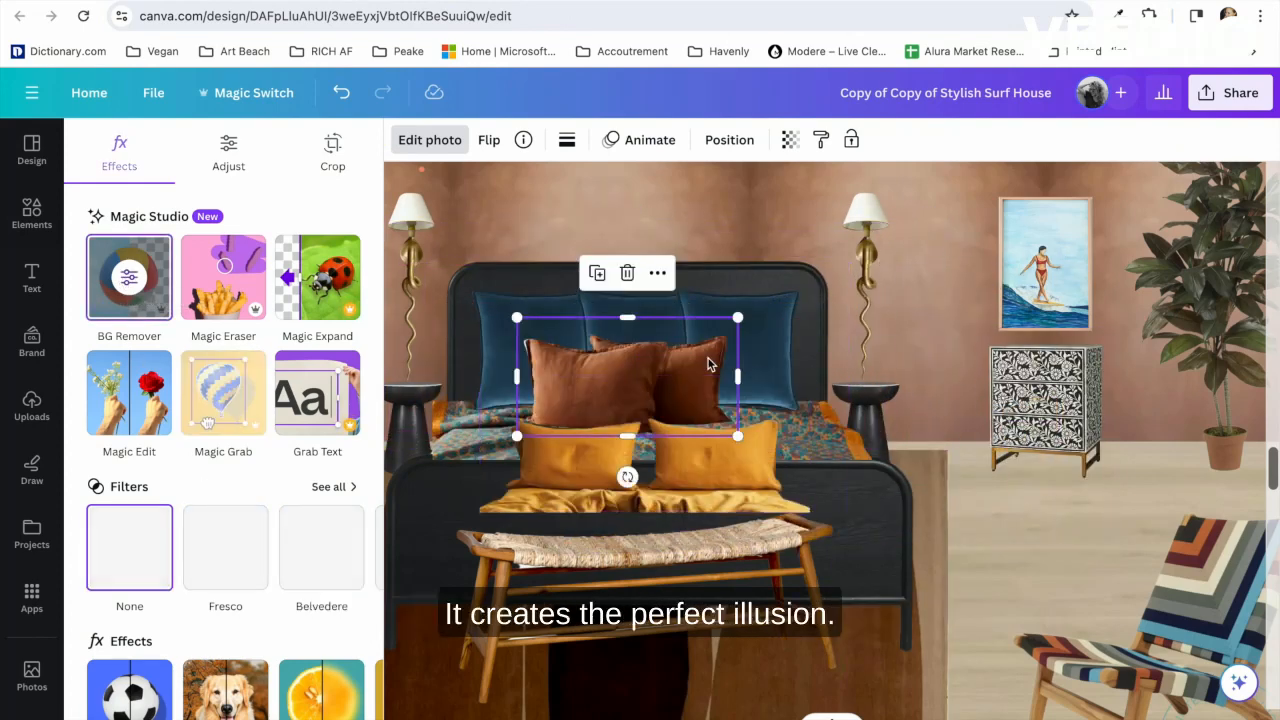
Arrange the mustard throw and stretch the patterned quilt strip across the bed
click(32, 404)
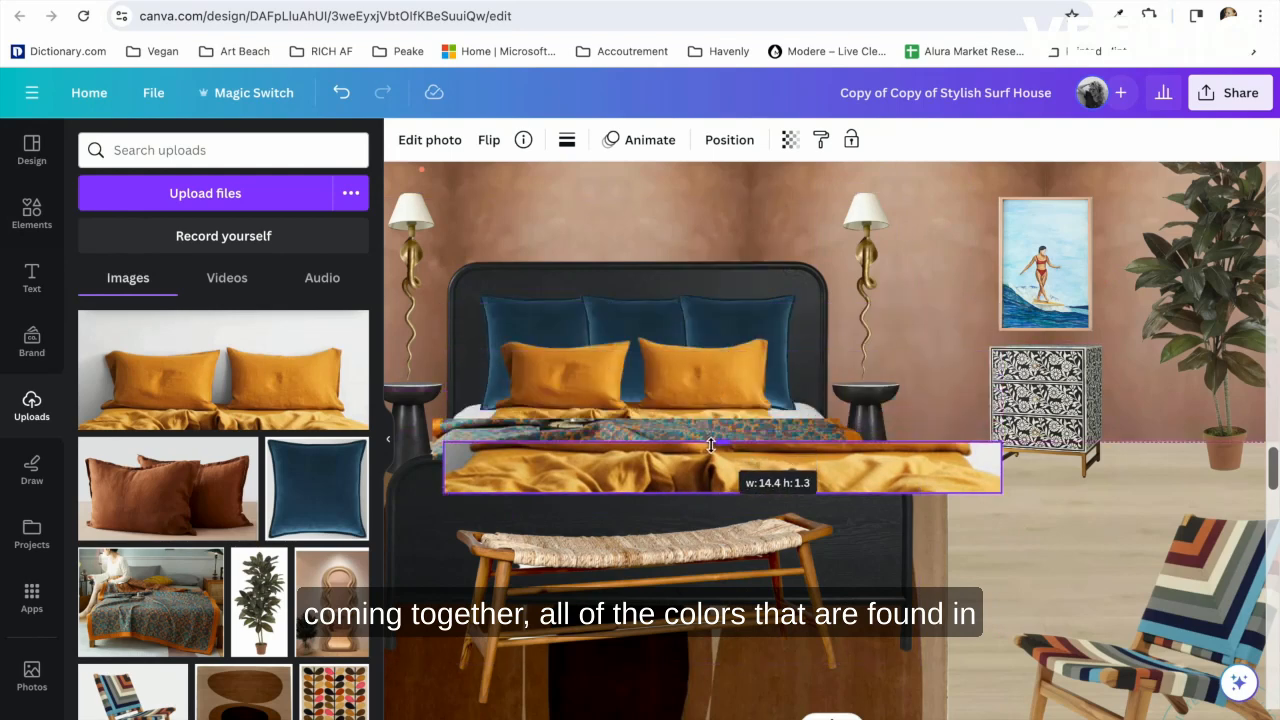
click(428, 140)
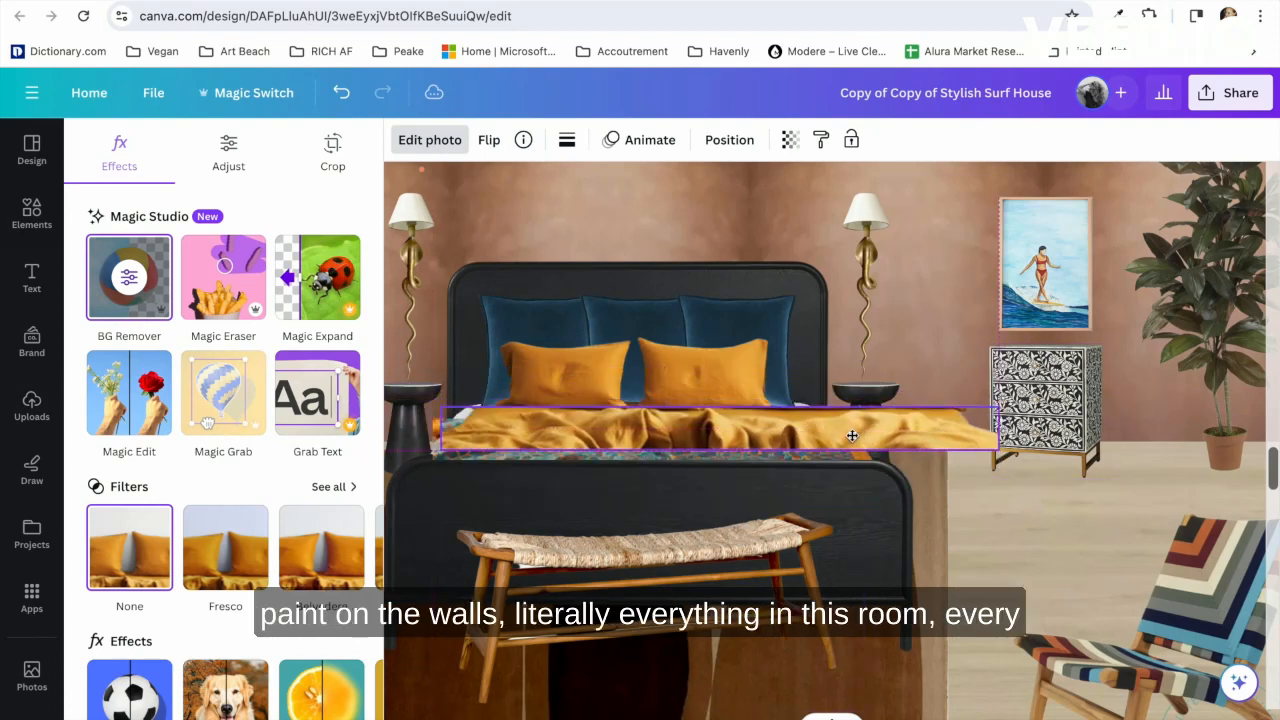
click(852, 436)
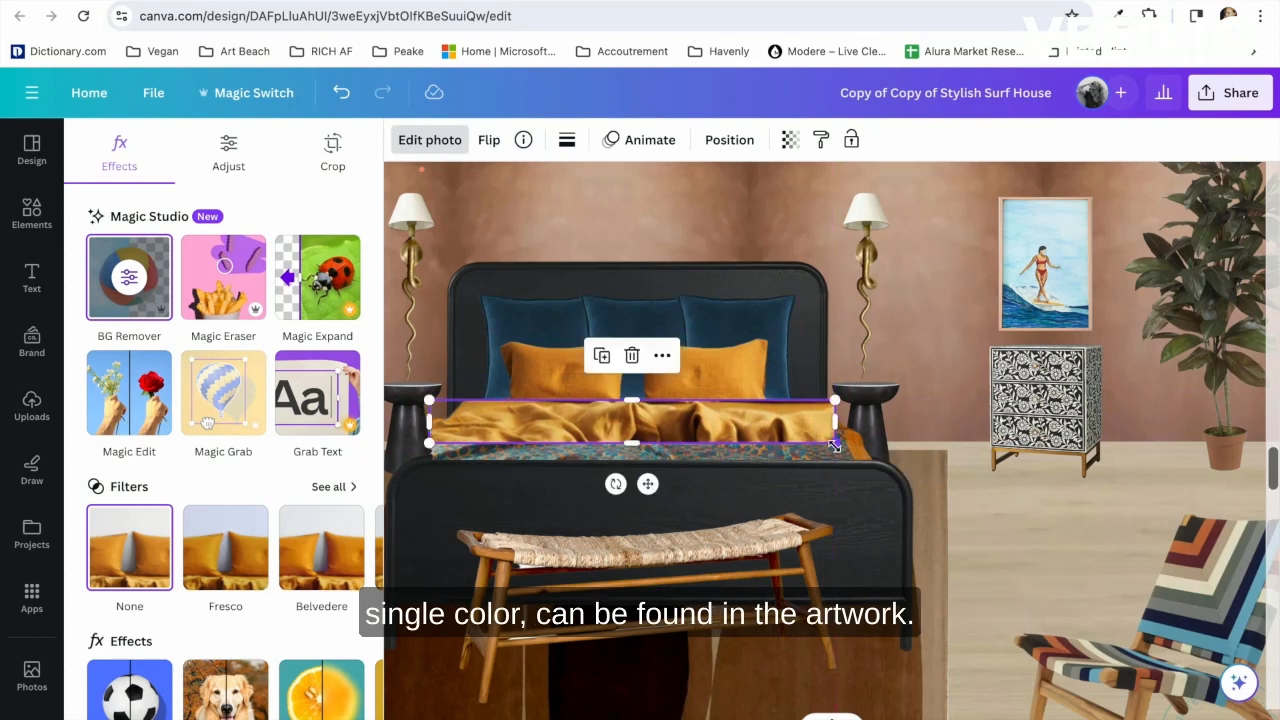
drag(836, 444, 850, 448)
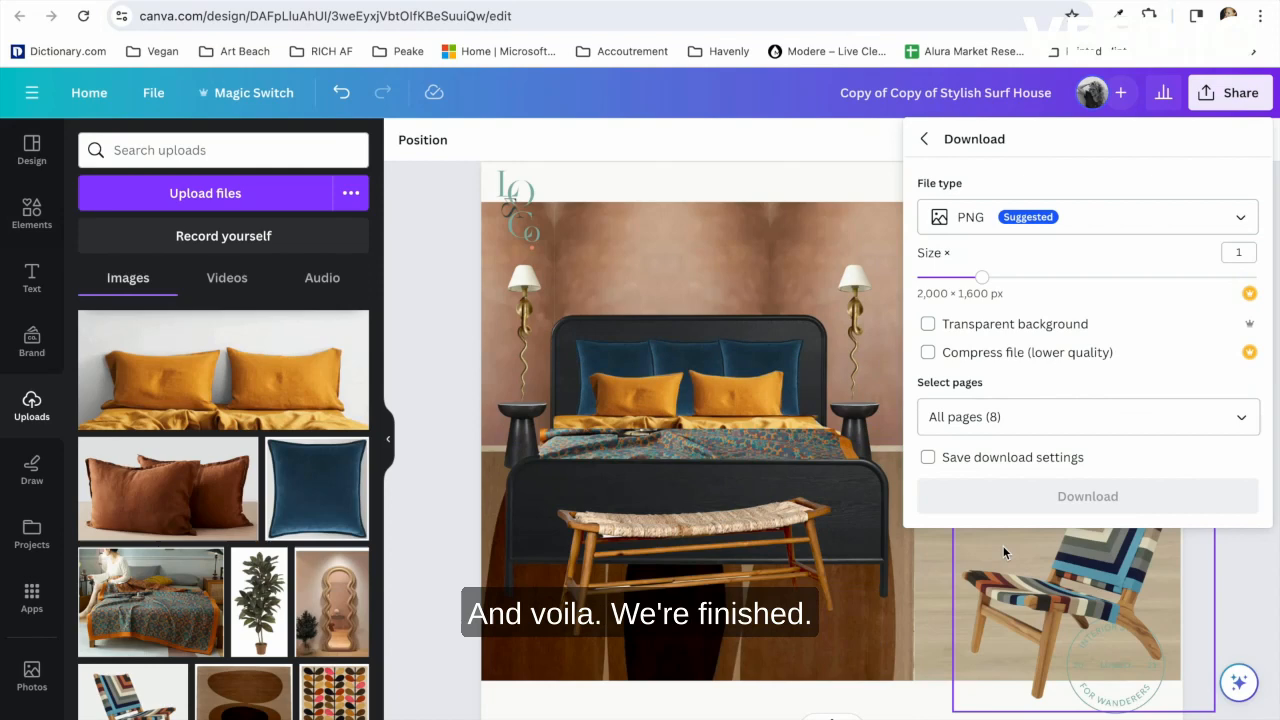
Download the finished bedroom mood board as a PDF
click(1088, 496)
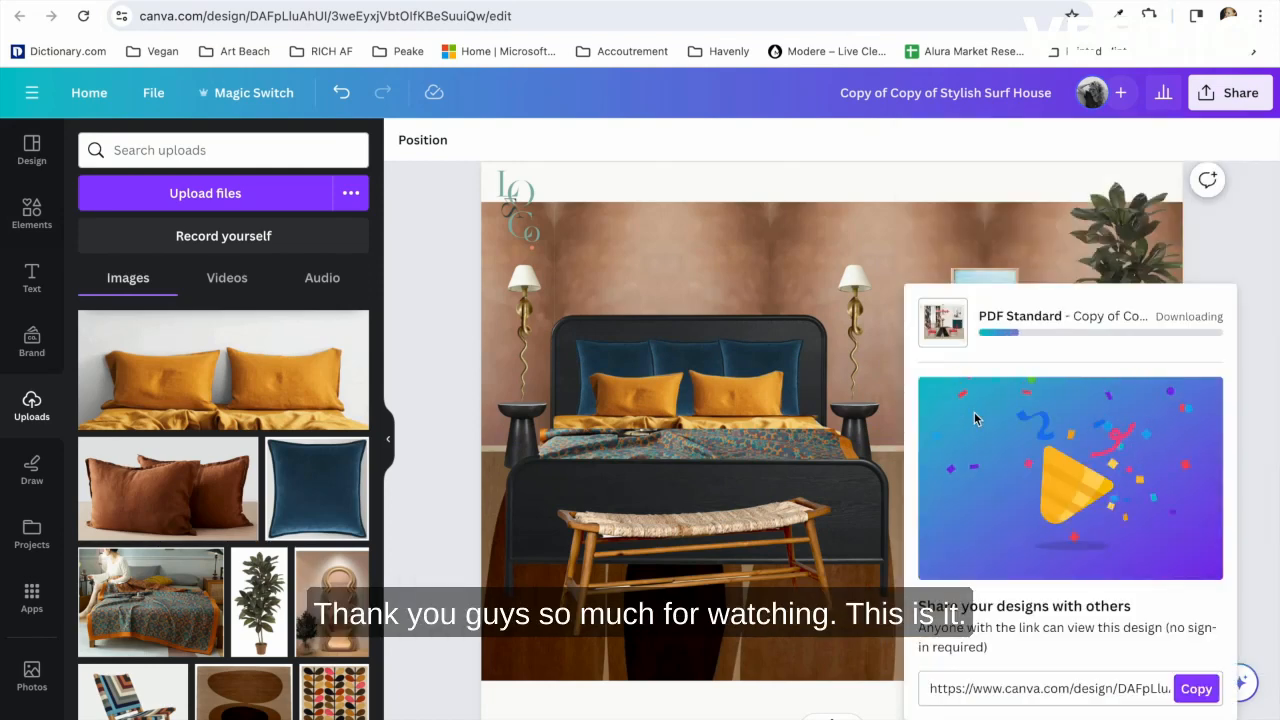